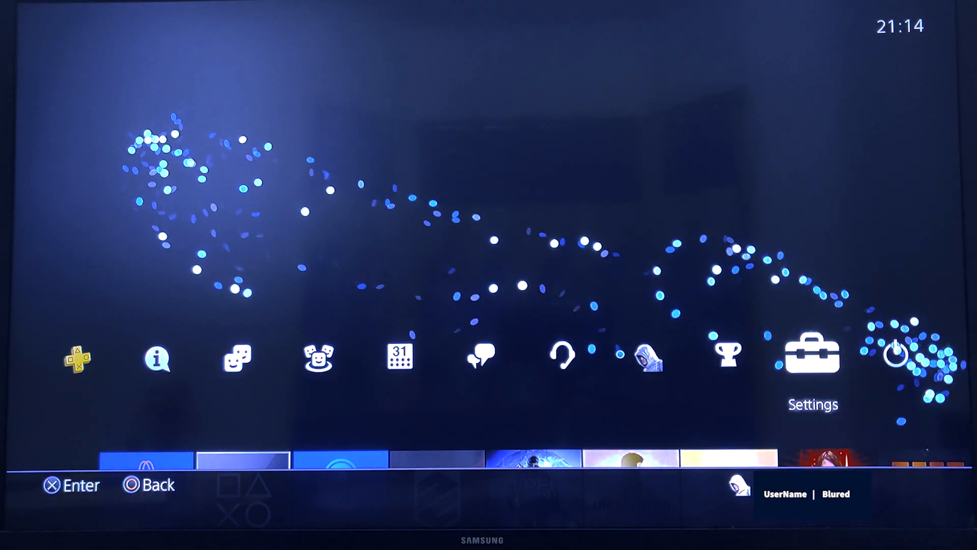
Enter the console's Settings list from the home screen.
left_click(812, 356)
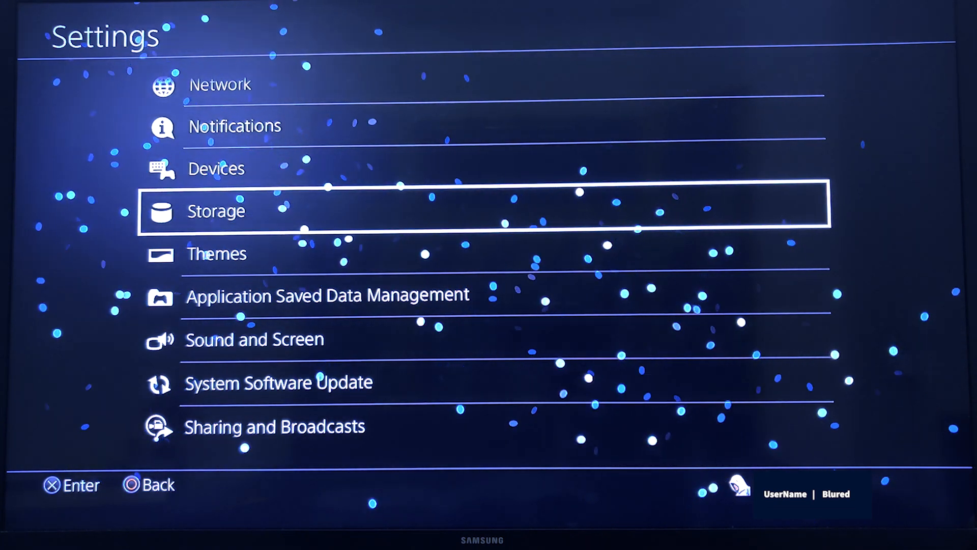
Start Back Up PS4 under System > Back Up and Restore, reaching the trophy sync warning.
left_click(216, 211)
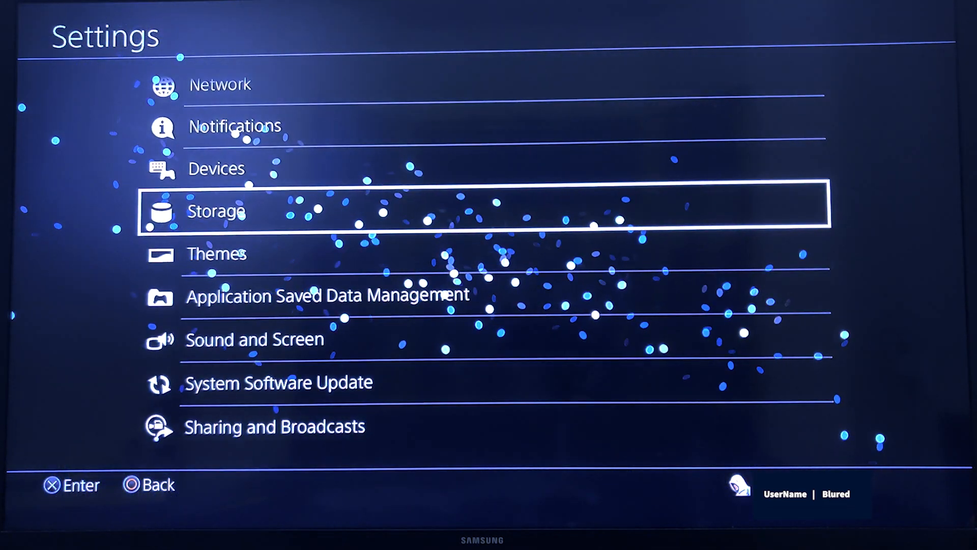
scroll("down", 3)
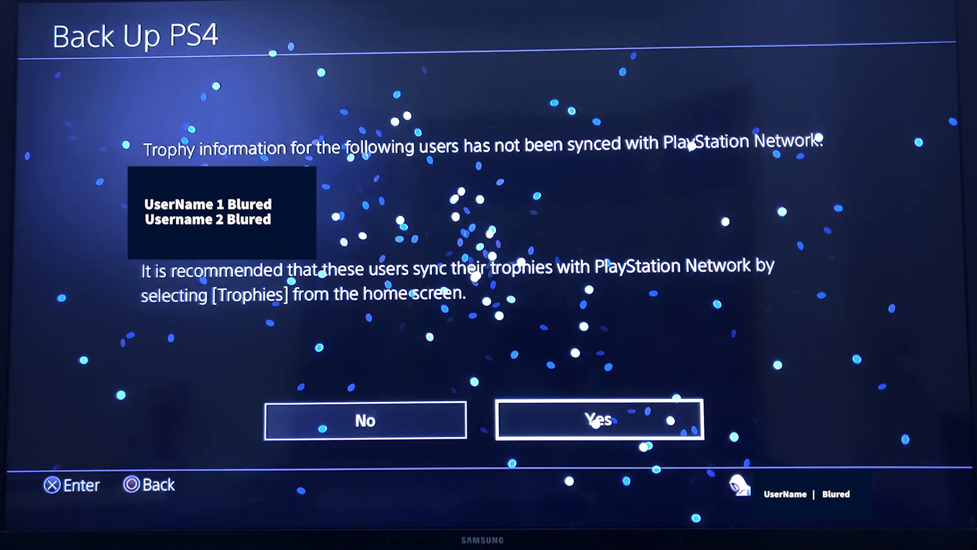
Dismiss the trophy sync warning and return to the home screen.
left_click(596, 419)
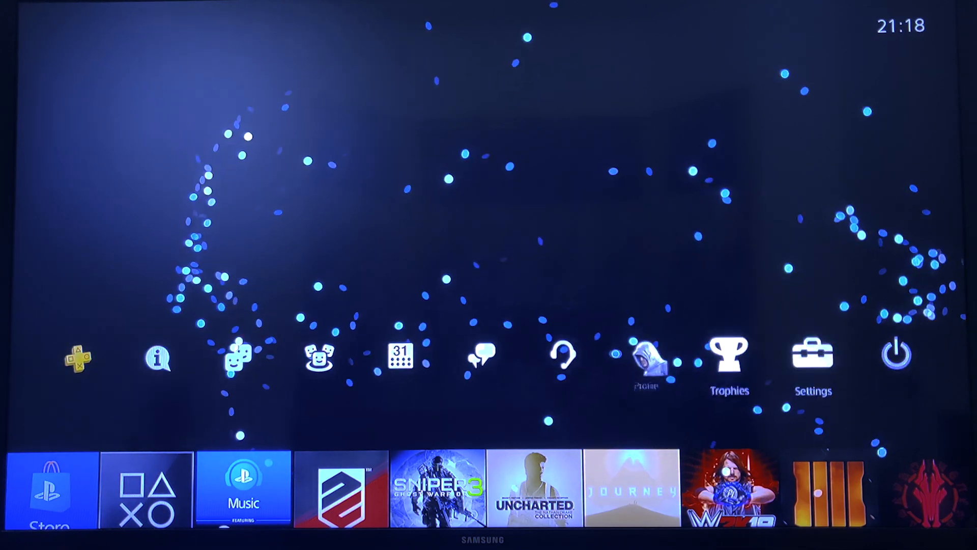
Reopen Settings > System > Back Up and Restore with its Back Up, Restore and Delete options.
left_click(812, 356)
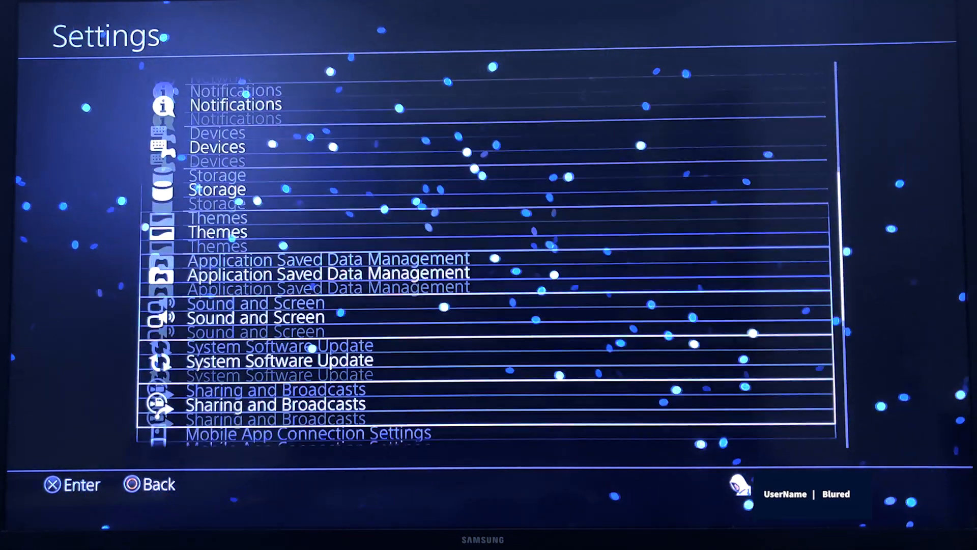
scroll("down", 3)
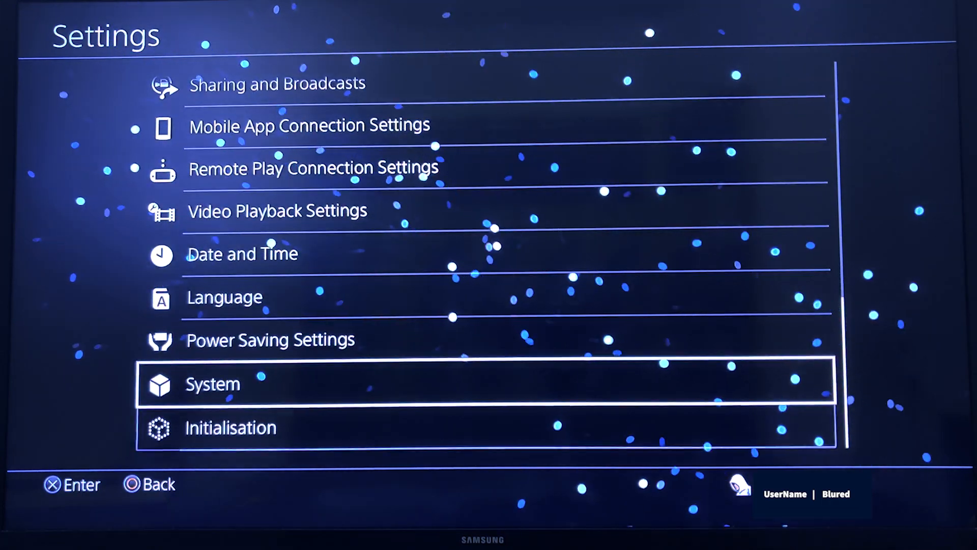
left_click(212, 383)
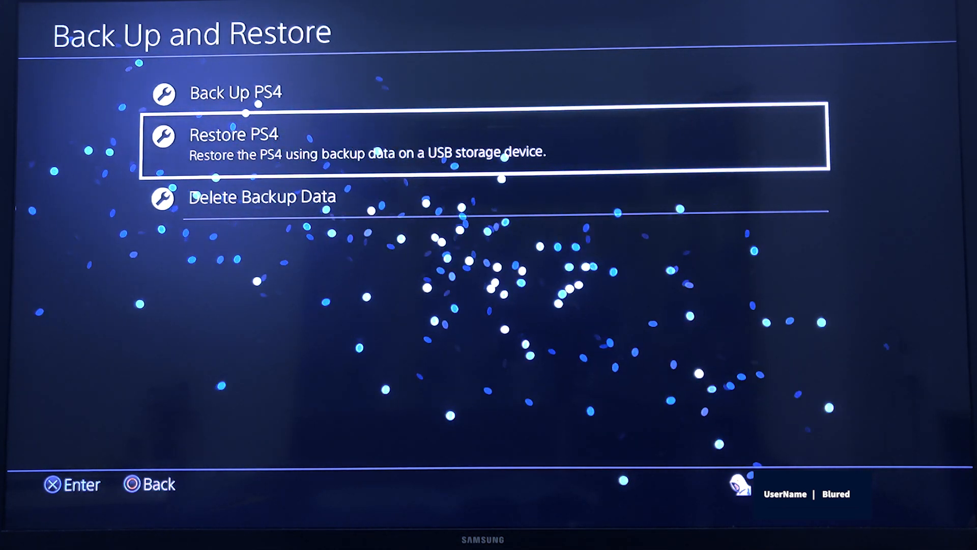
Highlight Delete Backup Data, back out to System, and rest on Back Up and Restore.
key("Down")
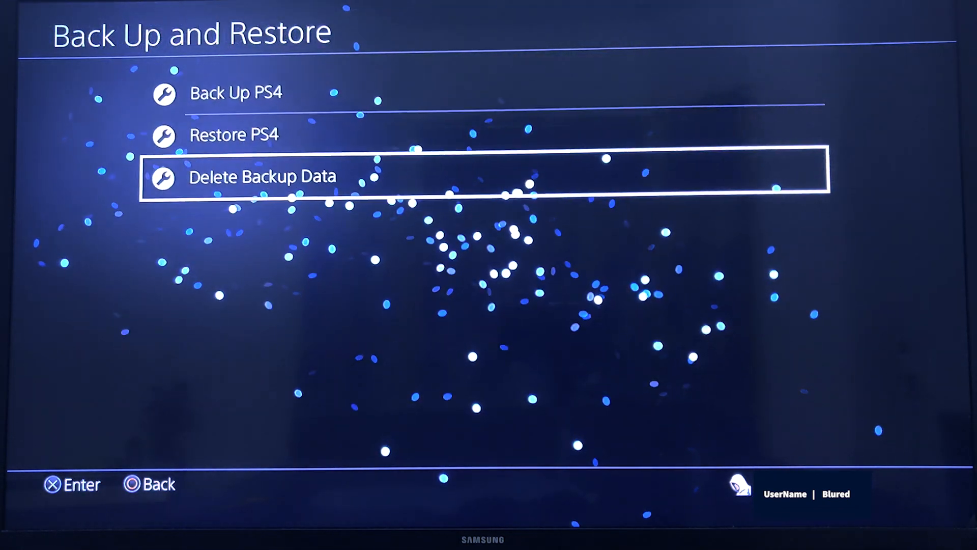
key("Back")
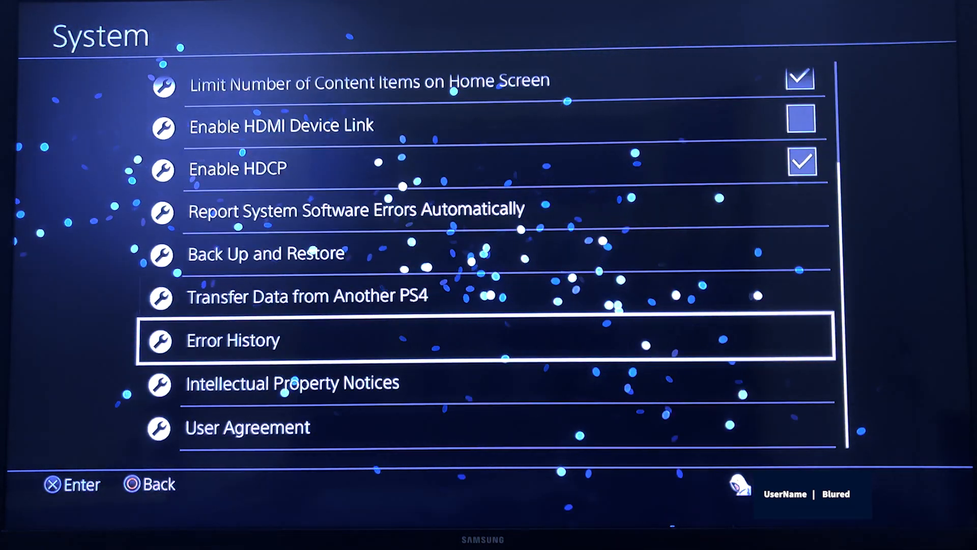
key("Up")
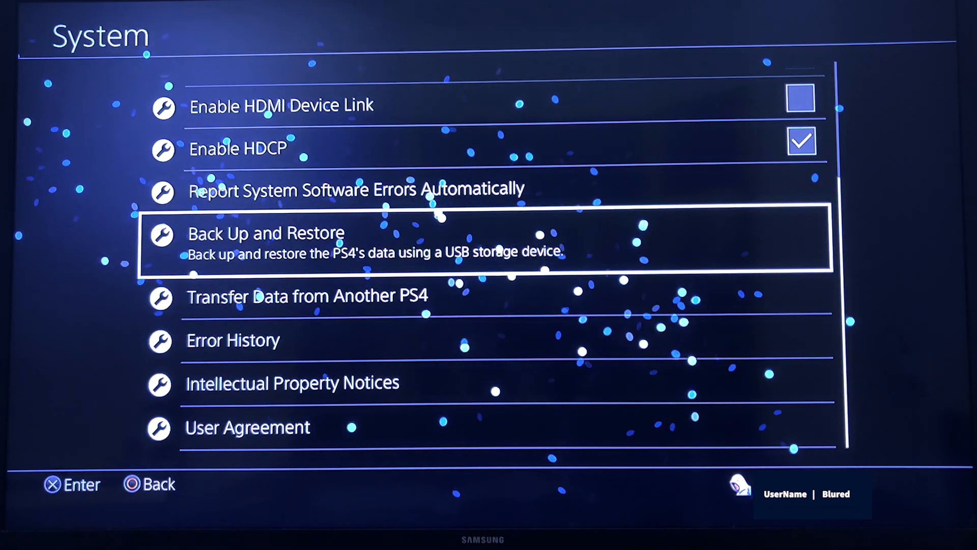